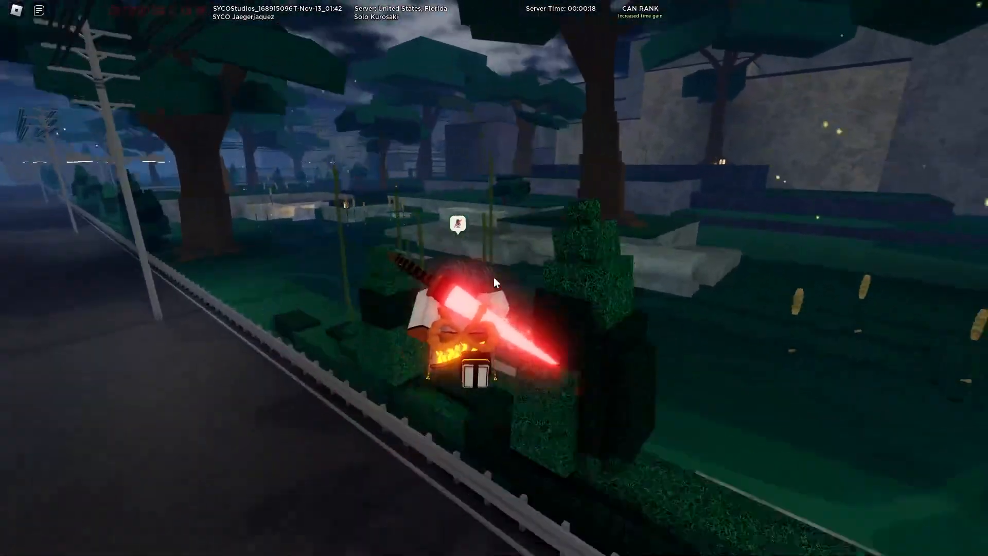
pyautogui.moveTo(495, 282)
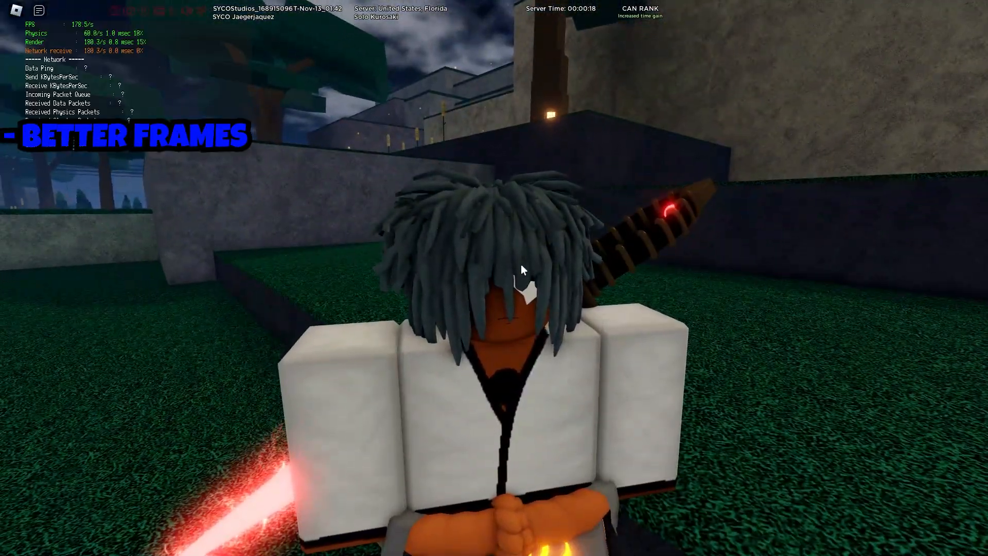
# - View the latest Bloxstrap v2.5.4 release page on GitHub and close the duplicate tab
pyautogui.press('Escape')
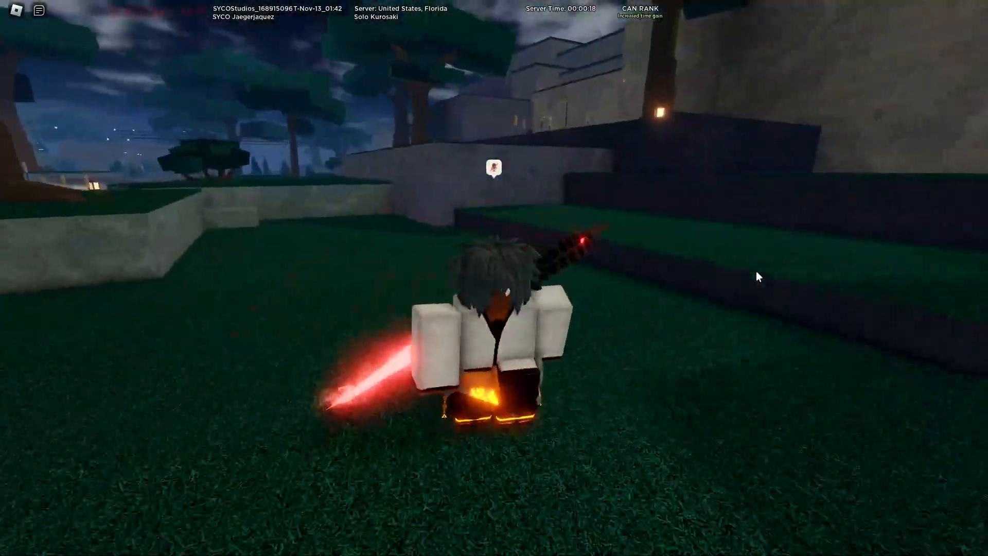
pyautogui.scroll(-3)
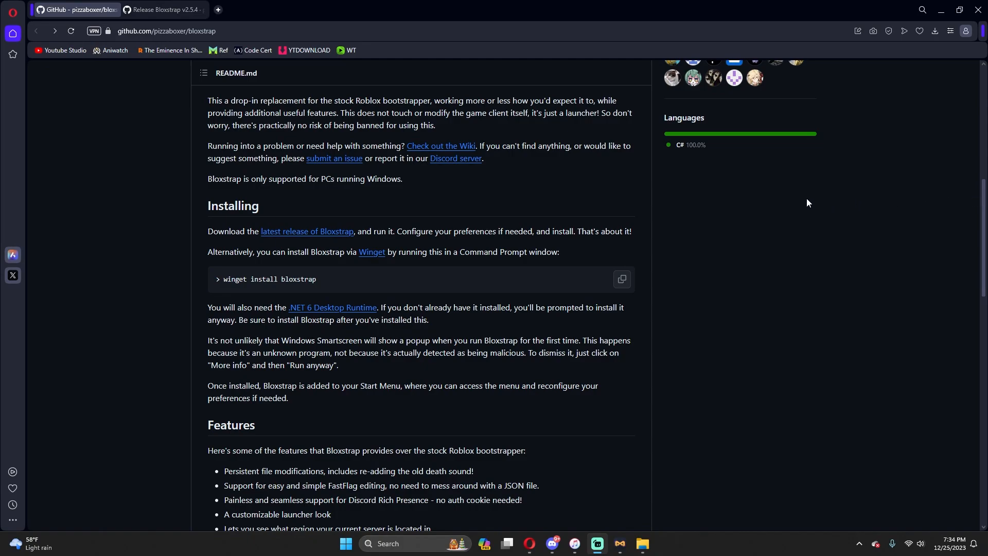
pyautogui.moveTo(803, 192)
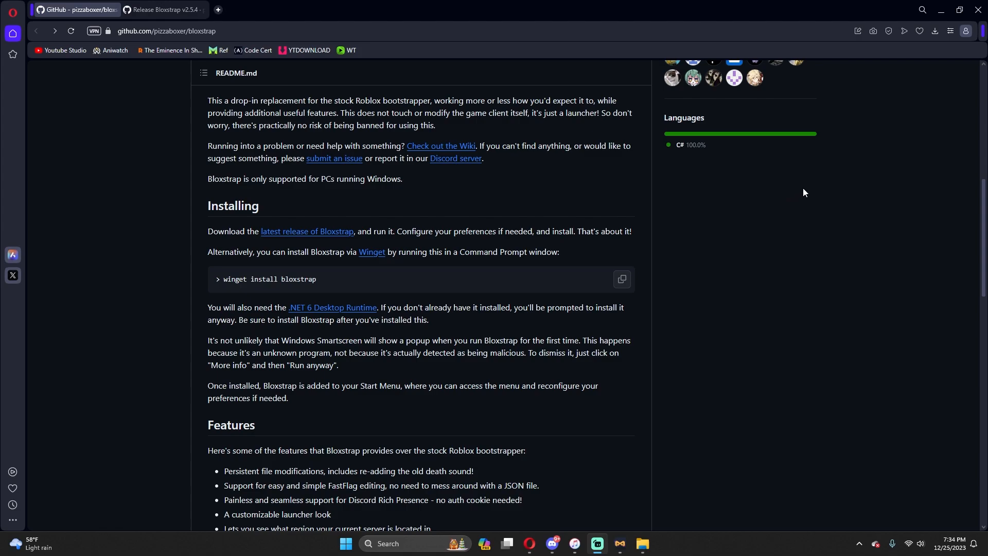
pyautogui.scroll(3)
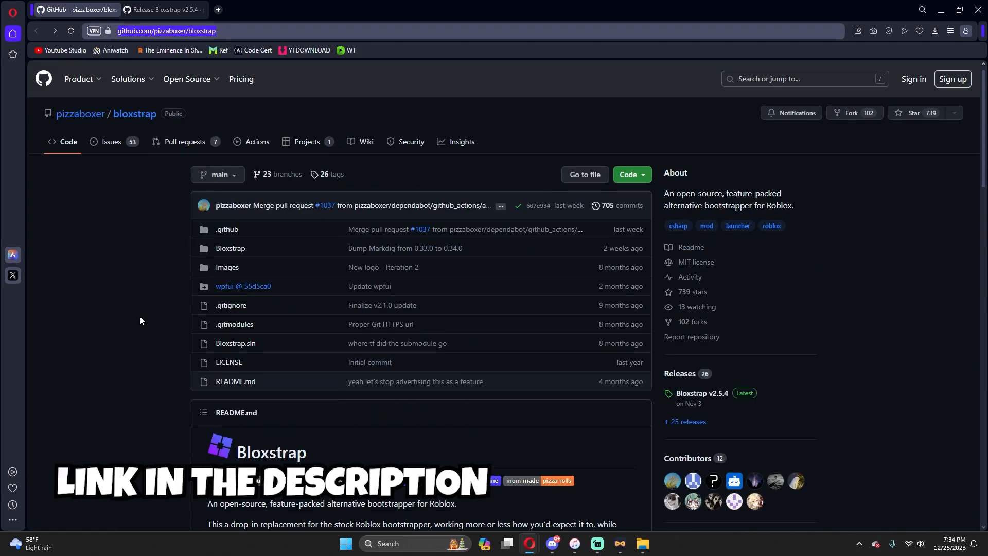
pyautogui.scroll(-3)
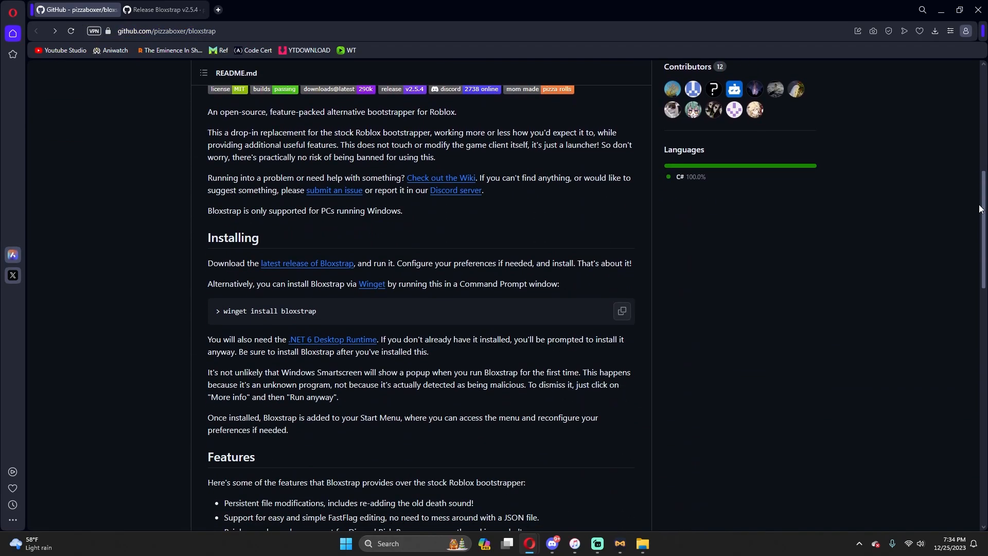
pyautogui.moveTo(308, 263)
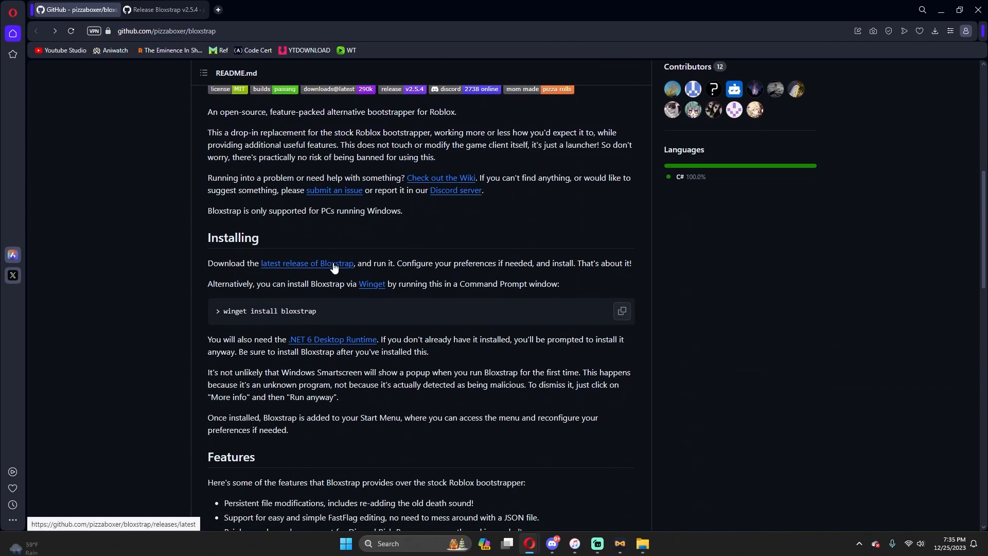
pyautogui.click(307, 266)
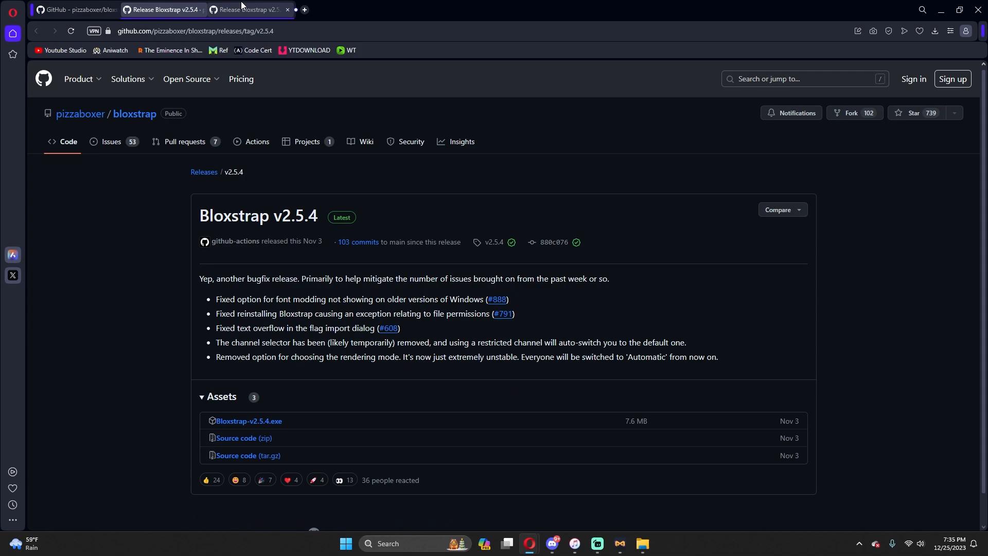
pyautogui.click(294, 9)
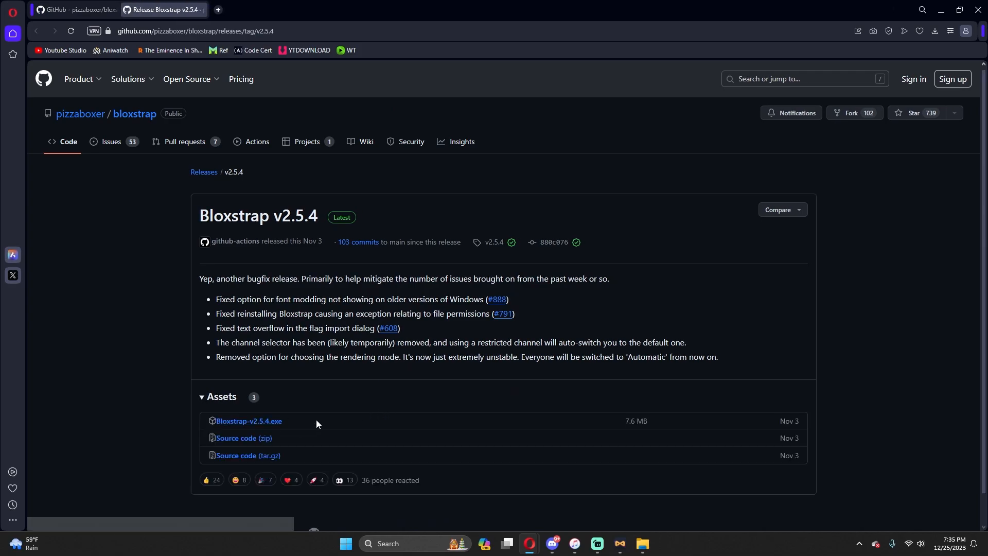
pyautogui.moveTo(249, 421)
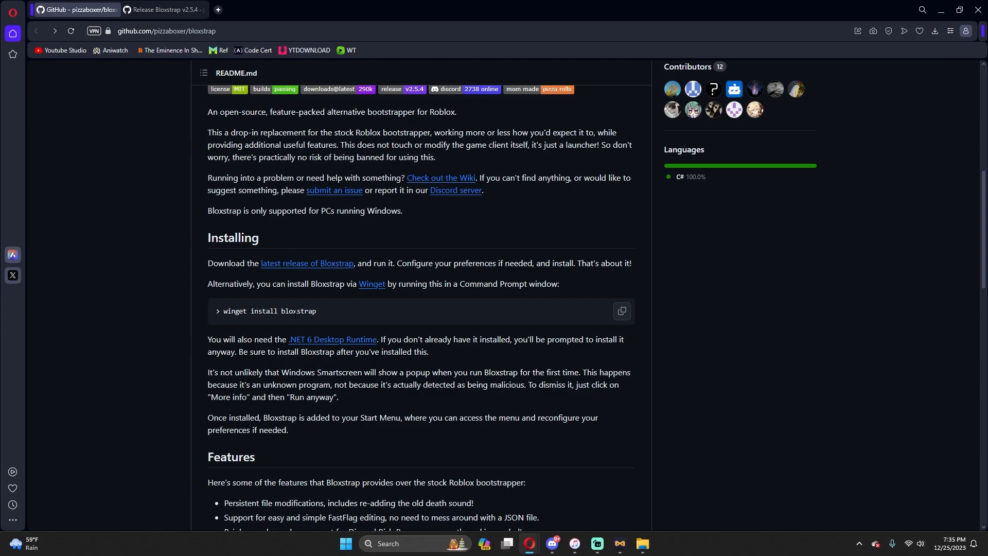
pyautogui.moveTo(821, 138)
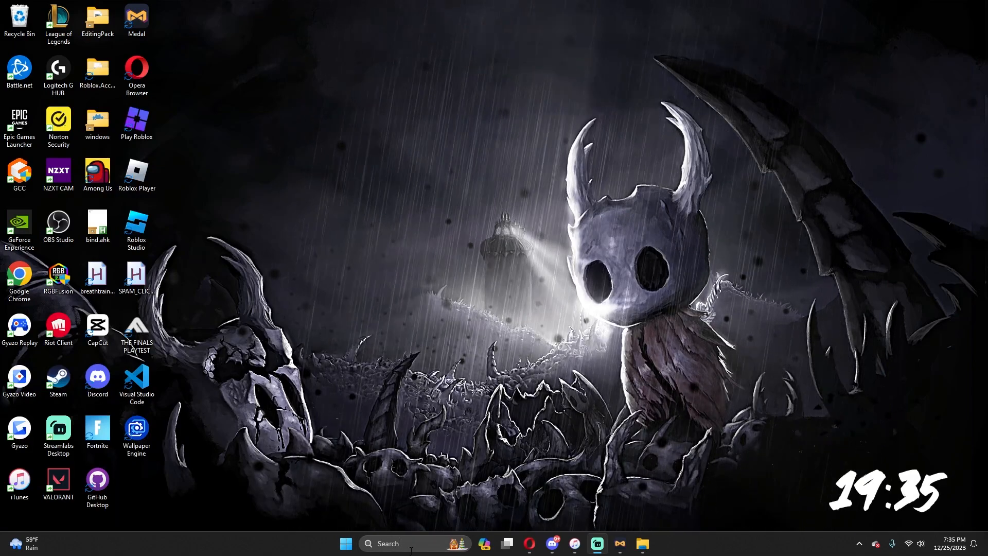
# - Launch the Bloxstrap Menu app from a Start search for 'blox'
pyautogui.write('blox')
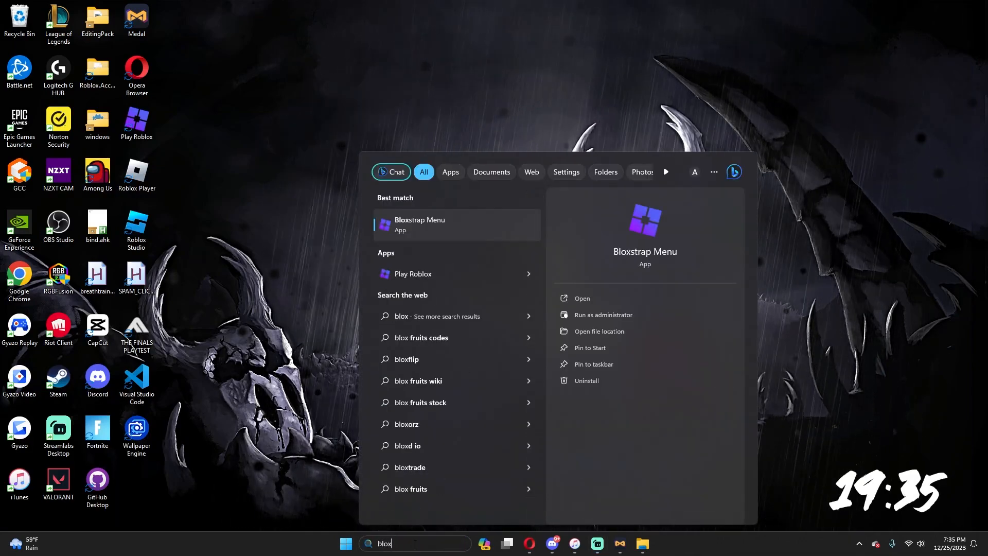
pyautogui.click(580, 298)
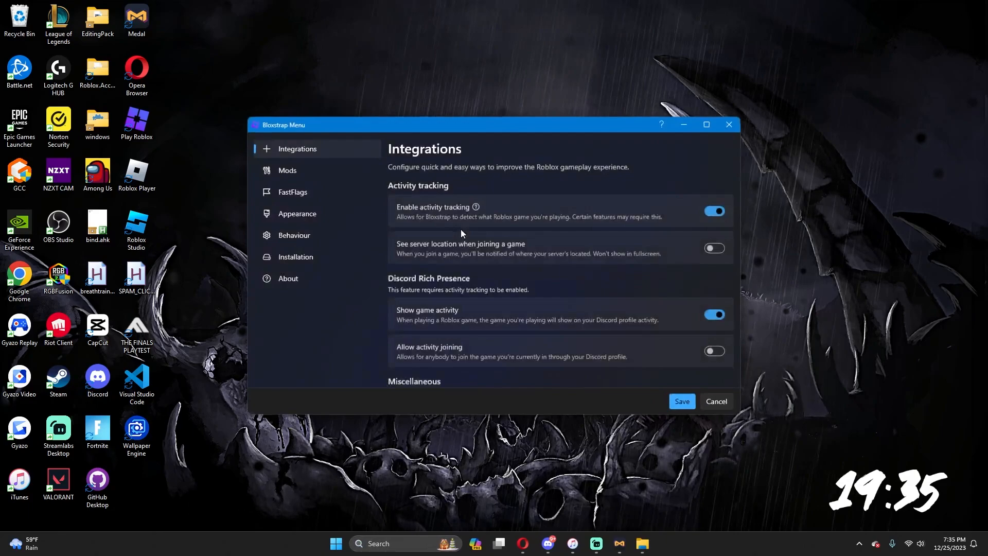
# - Enter a framerate limit of 180 in the FastFlags presets
pyautogui.click(292, 191)
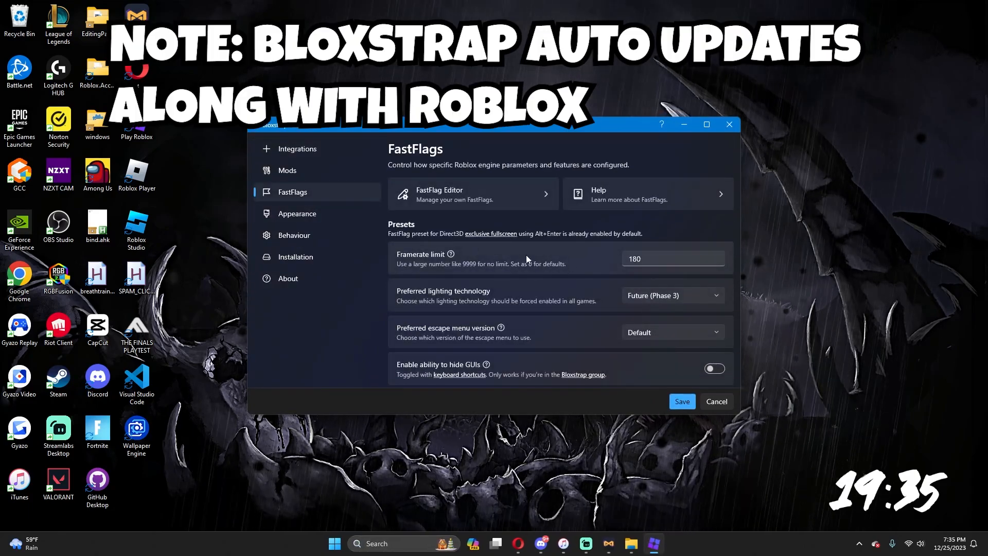
pyautogui.moveTo(618, 266)
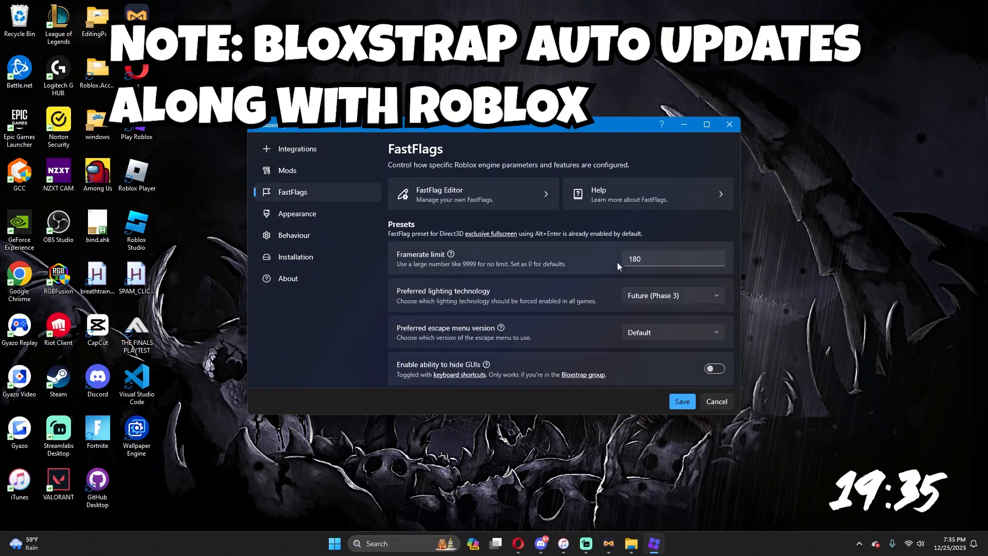
pyautogui.write('3124321412412')
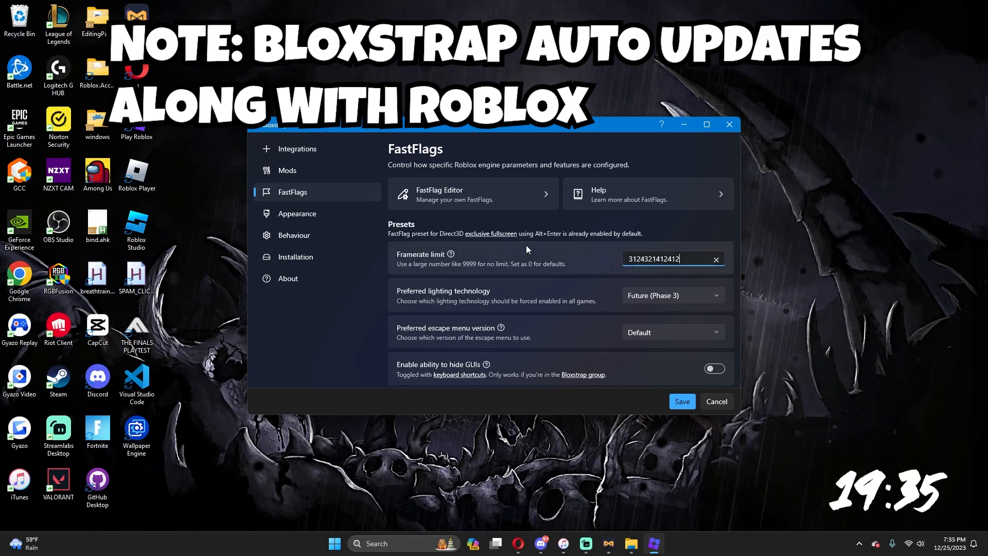
pyautogui.write('180')
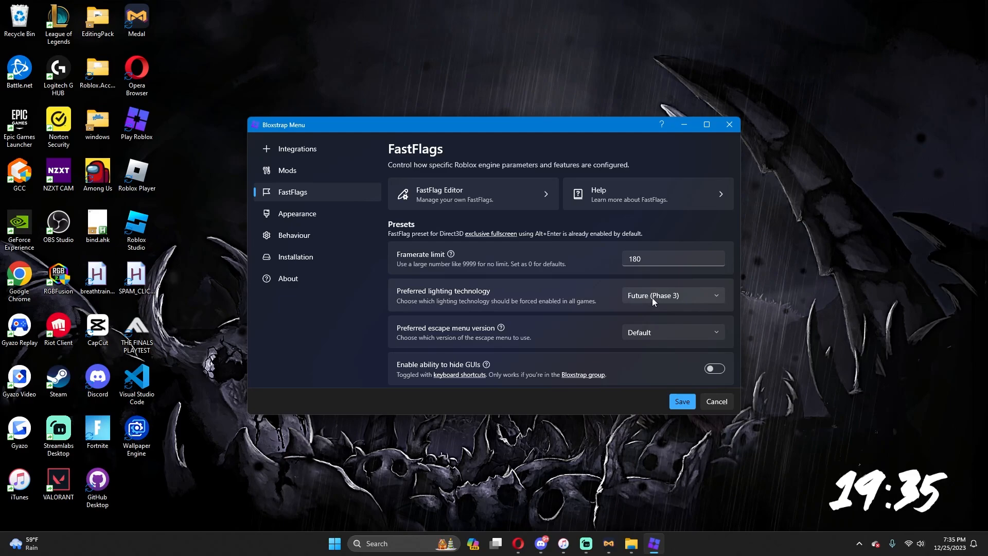
# - Choose Future (Phase 3) as the preferred lighting technology
pyautogui.click(672, 295)
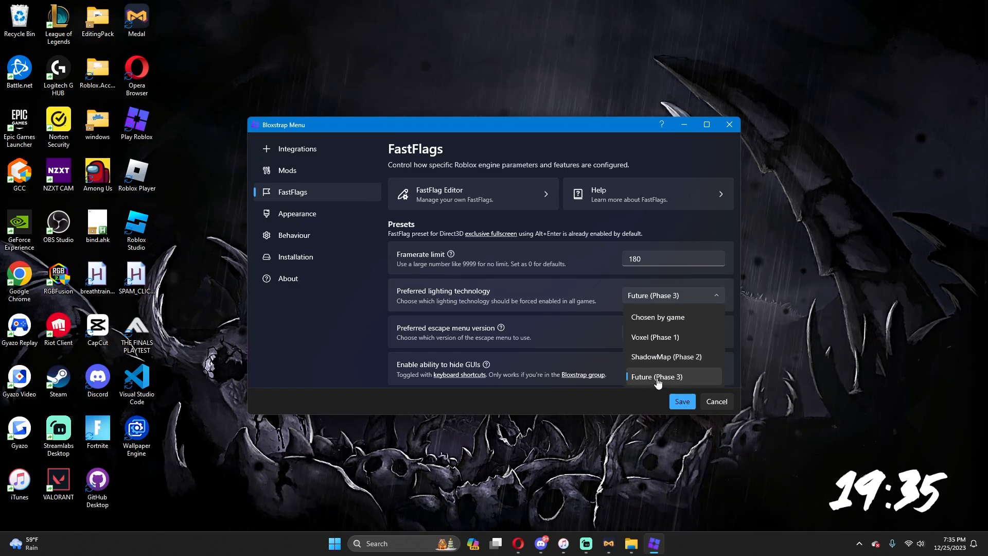
pyautogui.moveTo(654, 381)
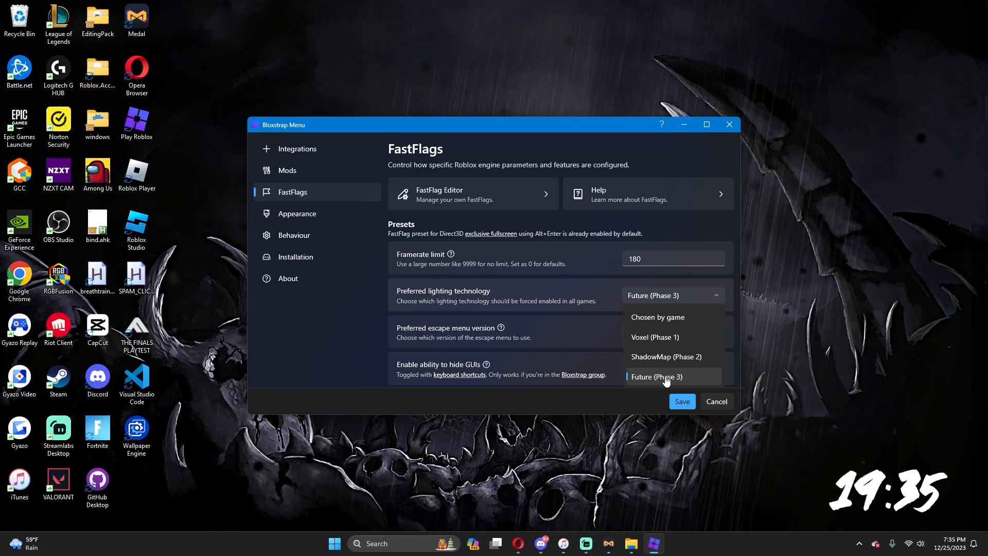
pyautogui.click(657, 376)
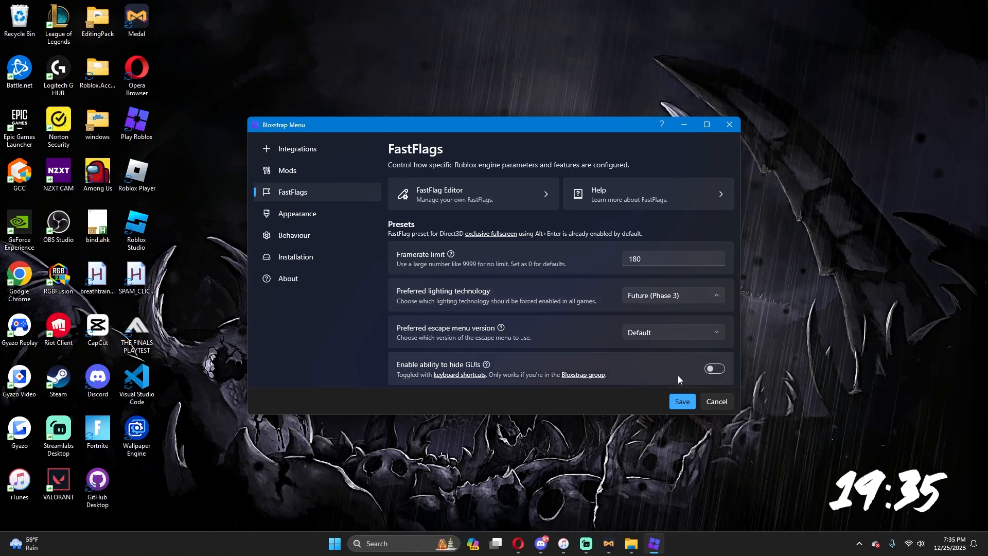
# - Enable the 'Use alternate graphics quality selector' toggle
pyautogui.scroll(-3)
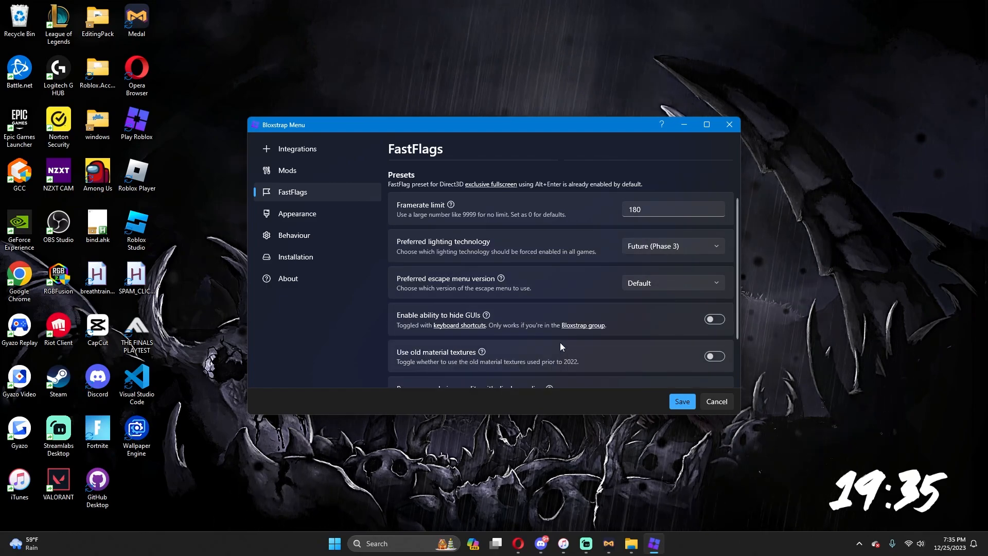
pyautogui.scroll(-3)
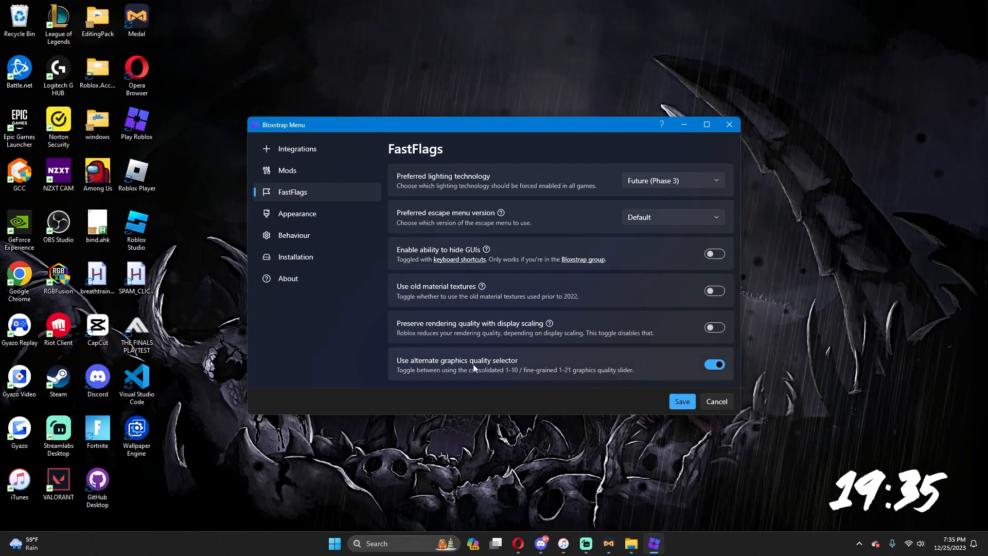
pyautogui.click(714, 364)
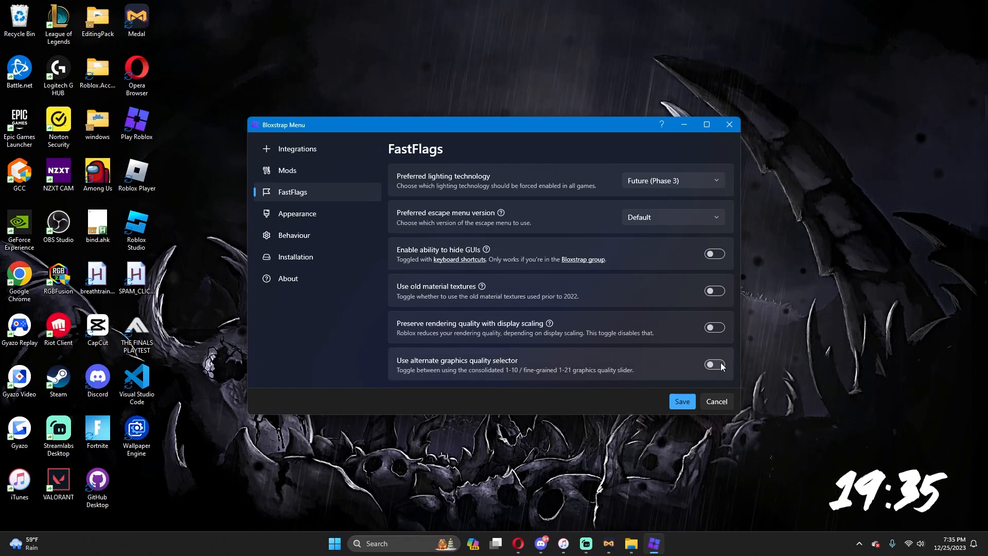
pyautogui.click(714, 365)
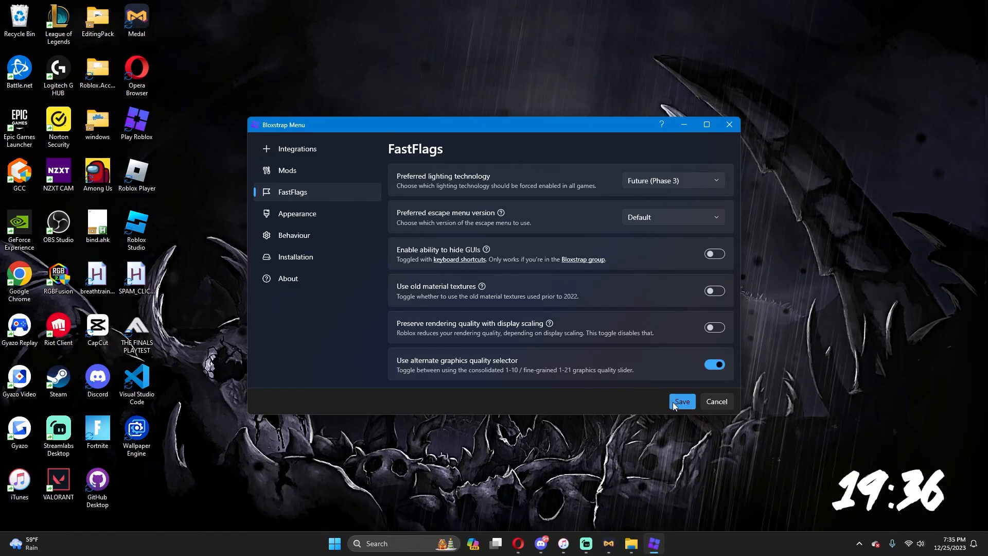
# - Save the FastFlag settings and return to the FastFlags page
pyautogui.click(297, 213)
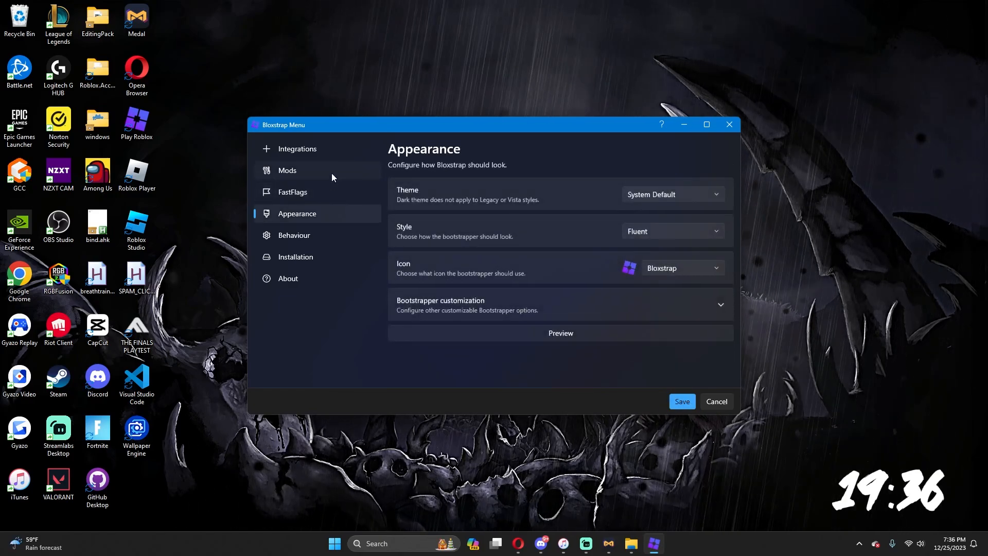
pyautogui.click(292, 192)
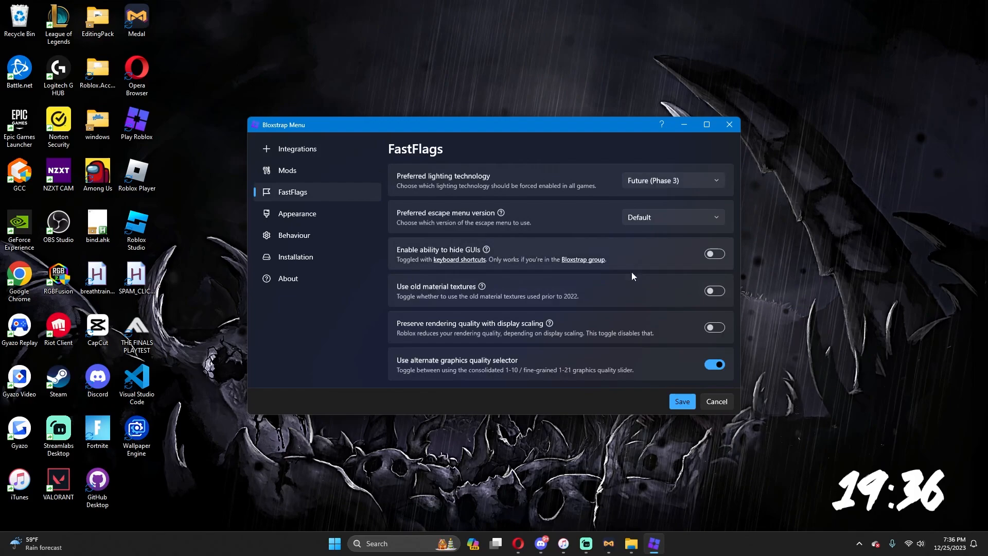